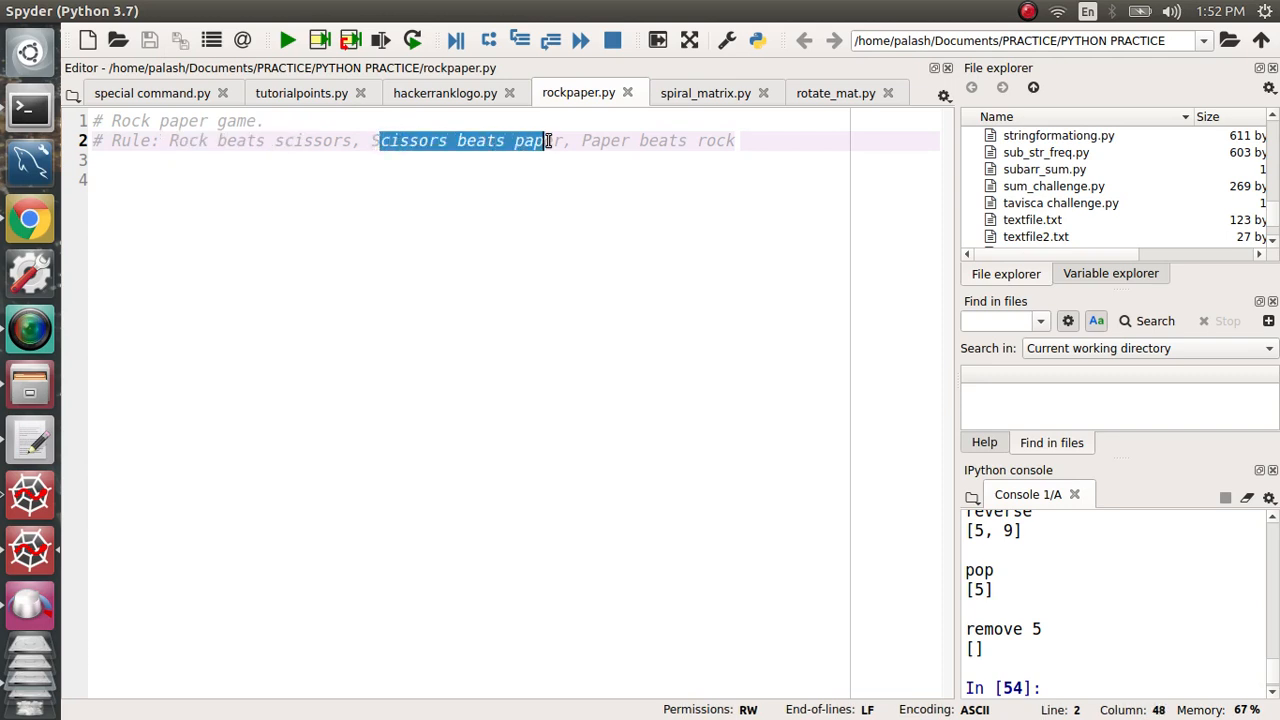
# - Place the cursor in rockpaper.py to add the Rockpaper function, prompts and print calls
pyautogui.click(580, 140)
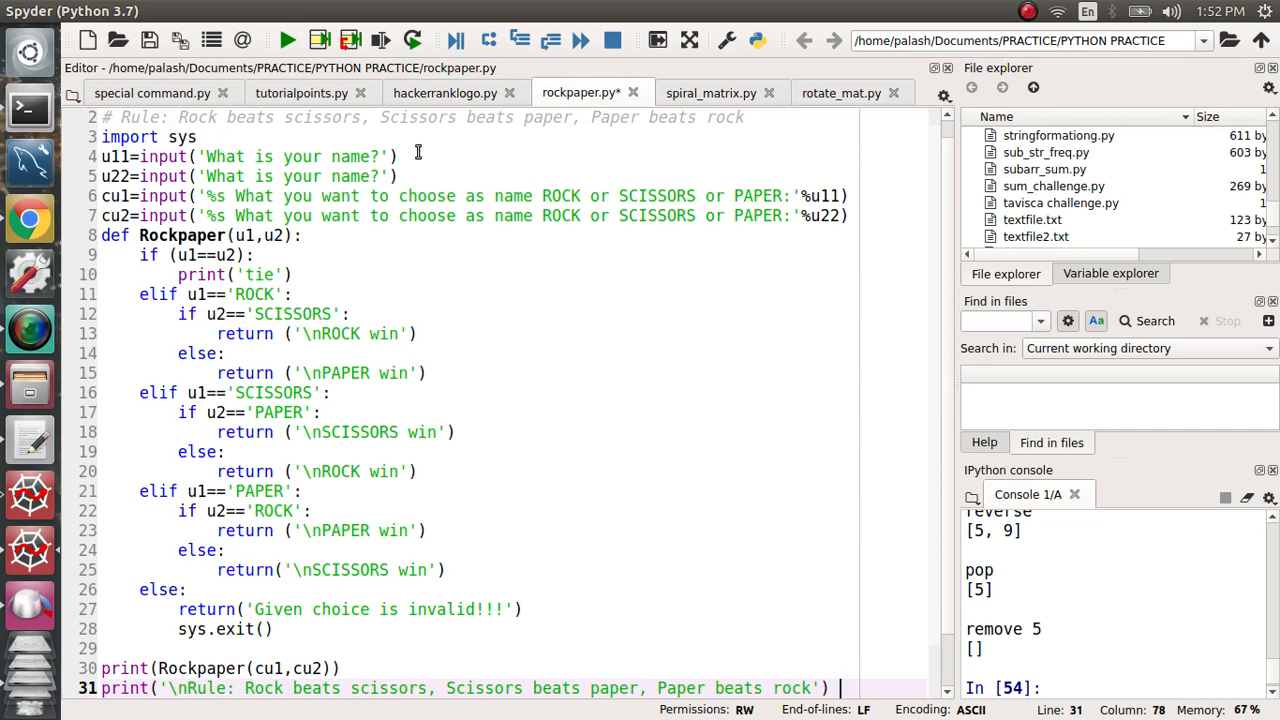
pyautogui.moveTo(400, 168)
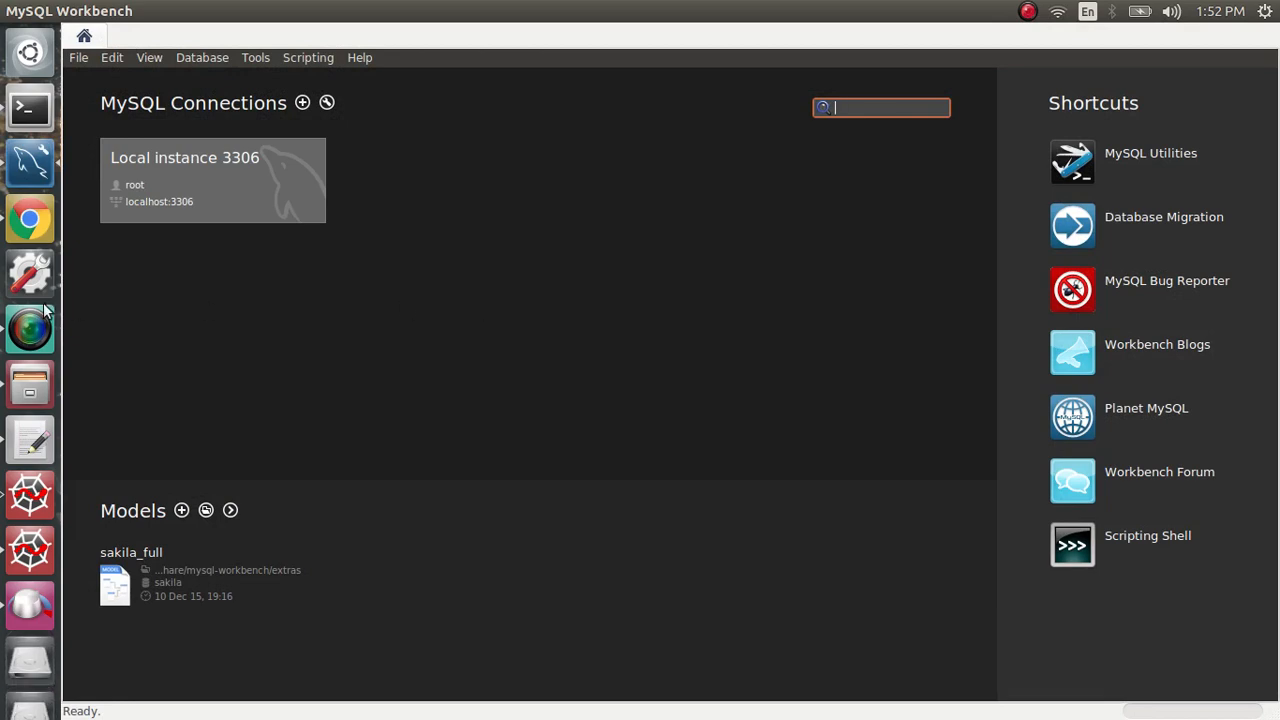
pyautogui.moveTo(30, 550)
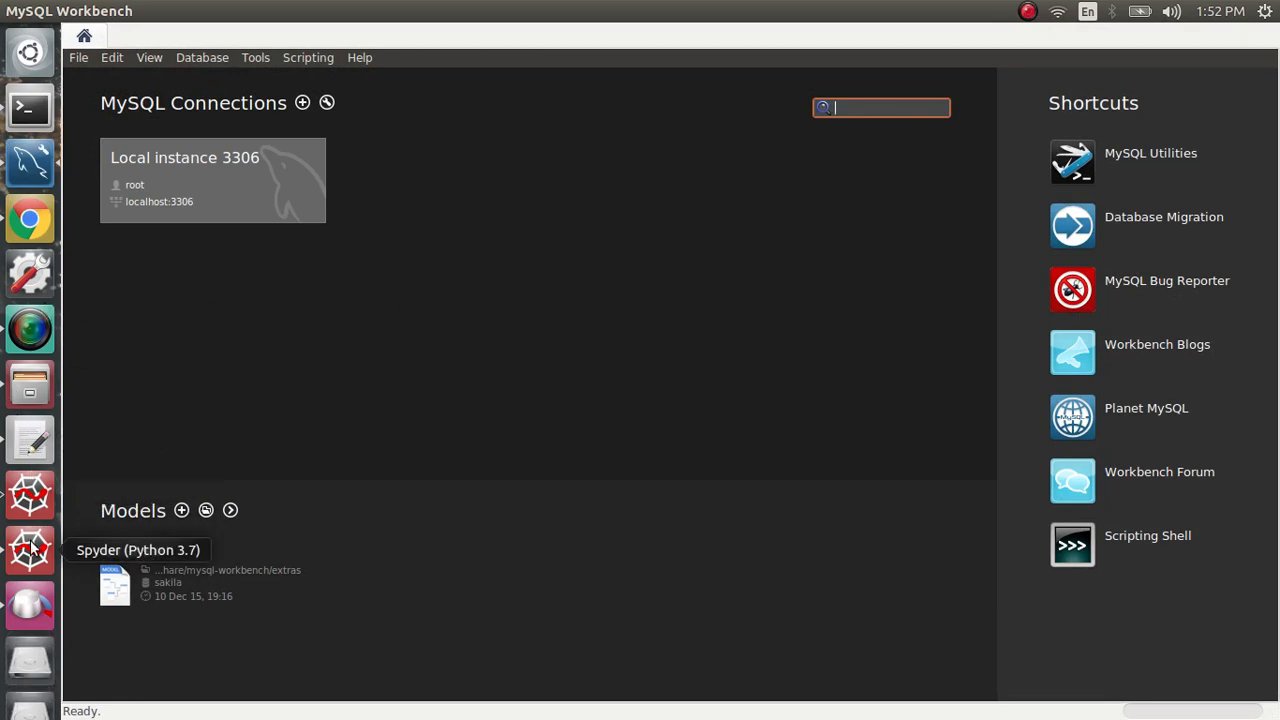
# - Switch back from MySQL Workbench to the Spyder editor with the game script
pyautogui.click(28, 548)
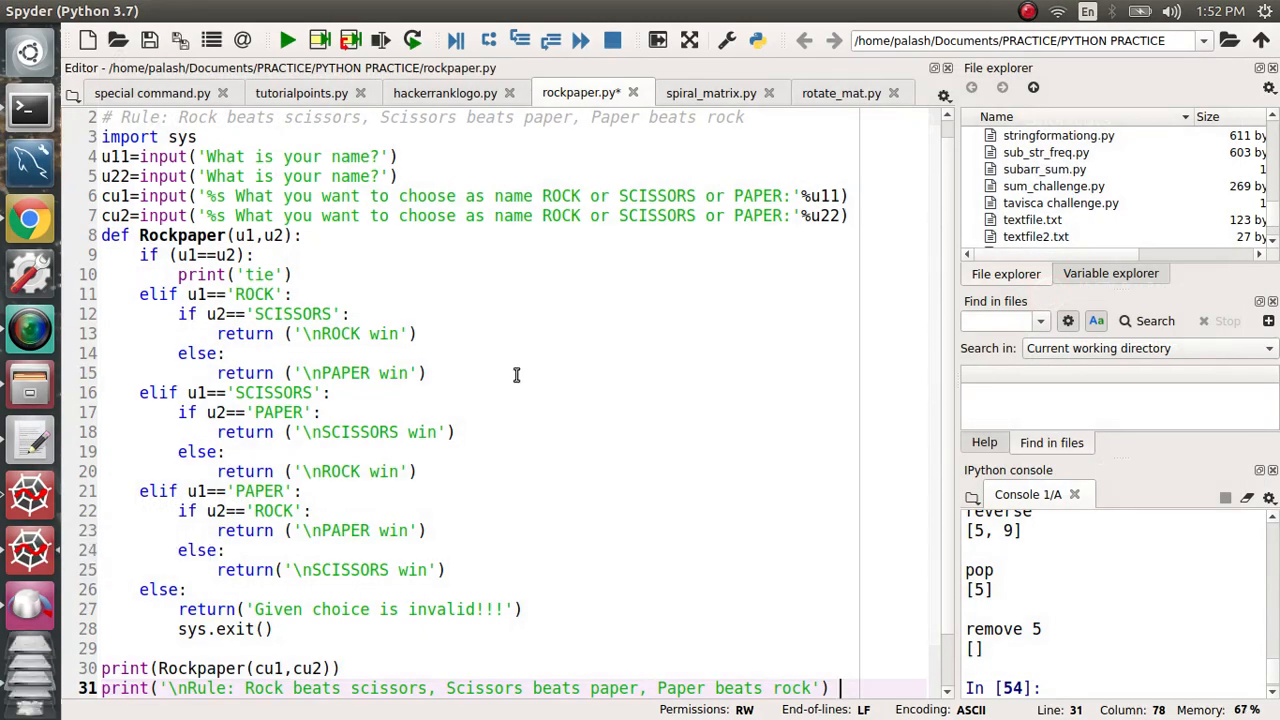
# - Review the Rockpaper function, then save and run rockpaper.py in the IPython console
pyautogui.click(430, 374)
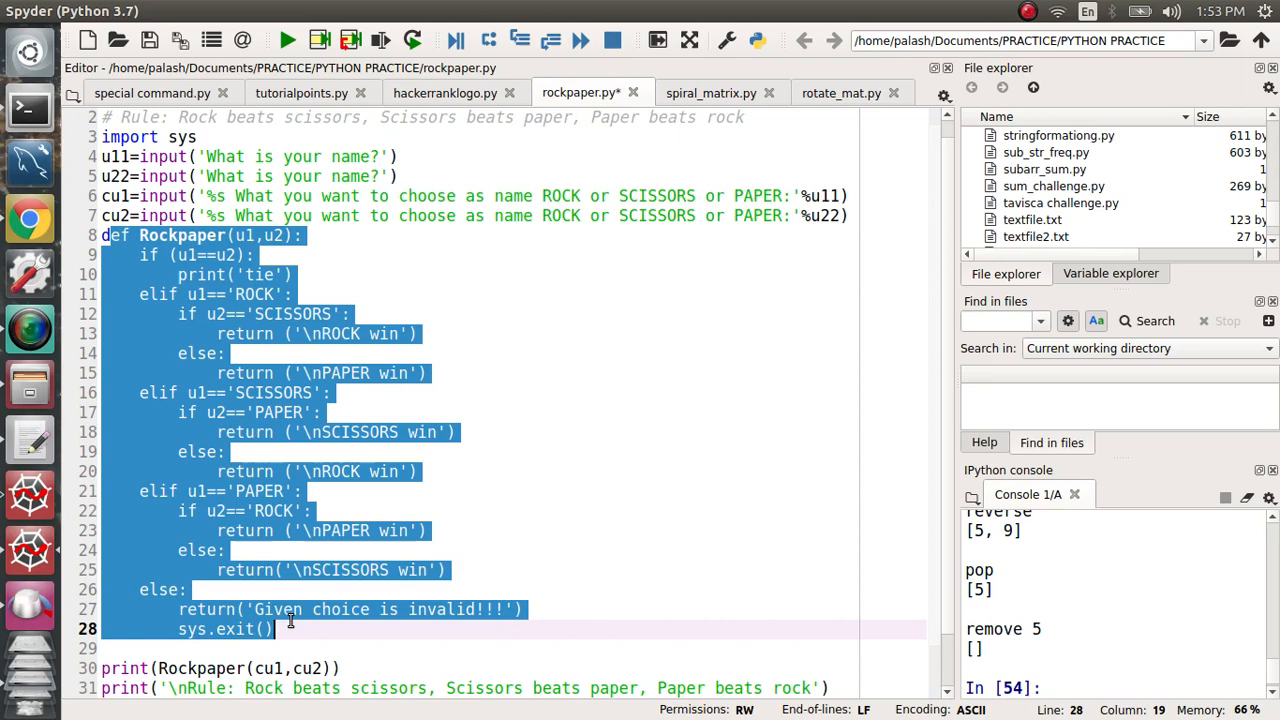
pyautogui.moveTo(960, 442)
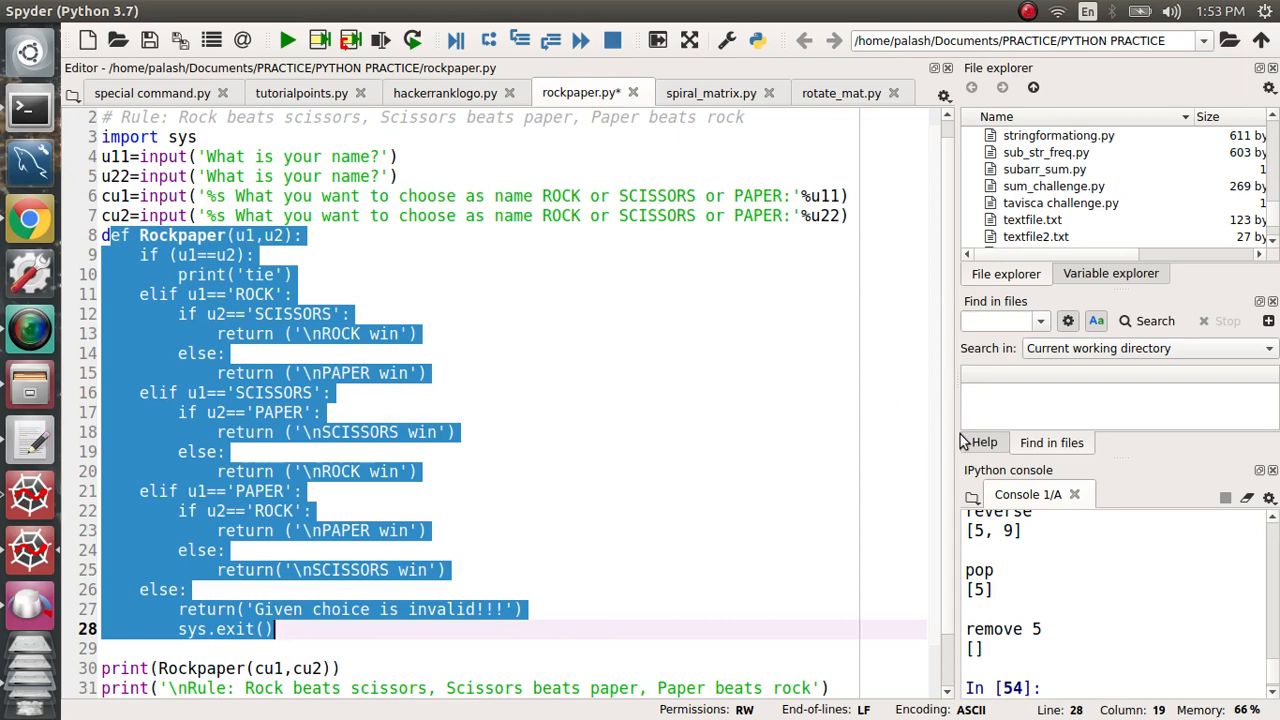
pyautogui.scroll(-3)
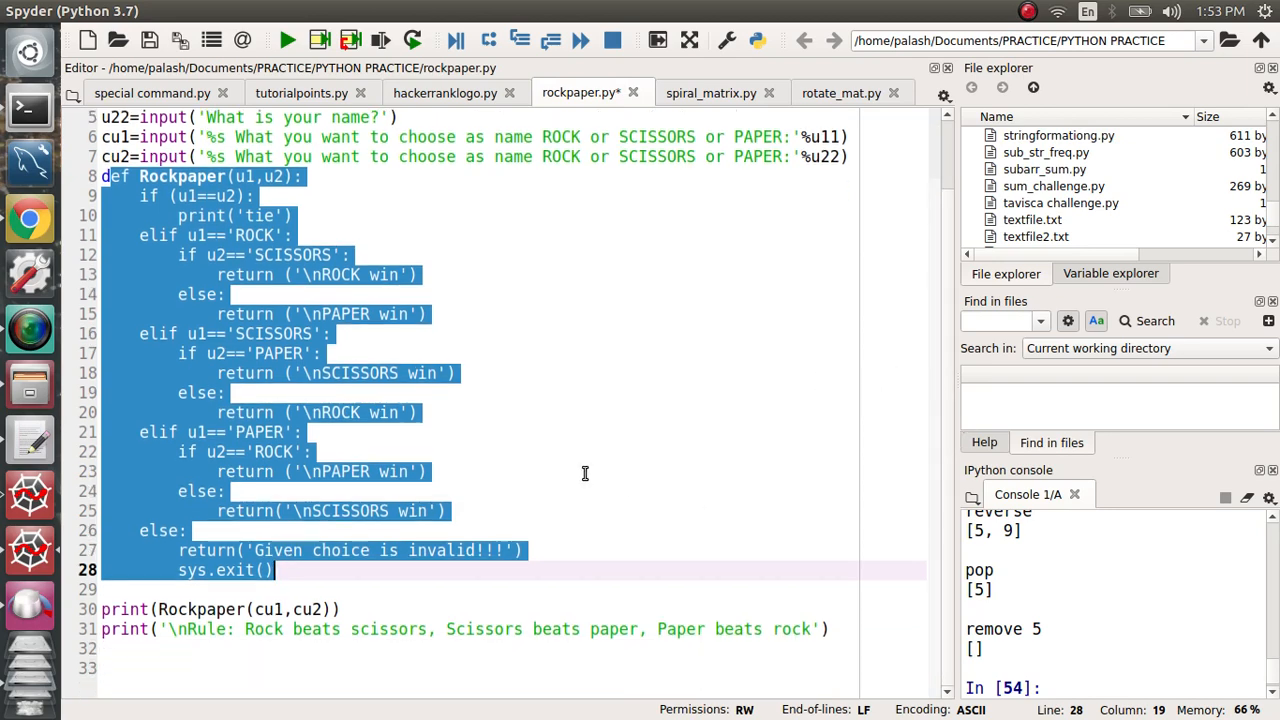
pyautogui.click(430, 472)
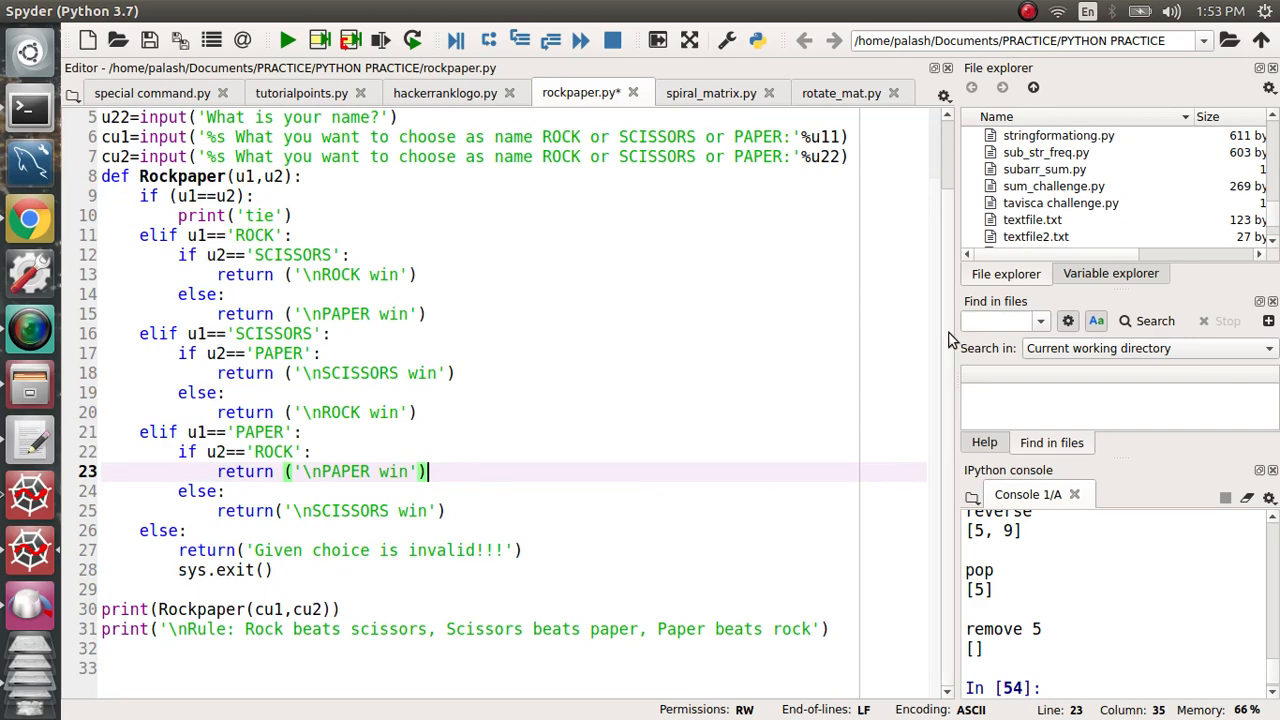
pyautogui.scroll(3)
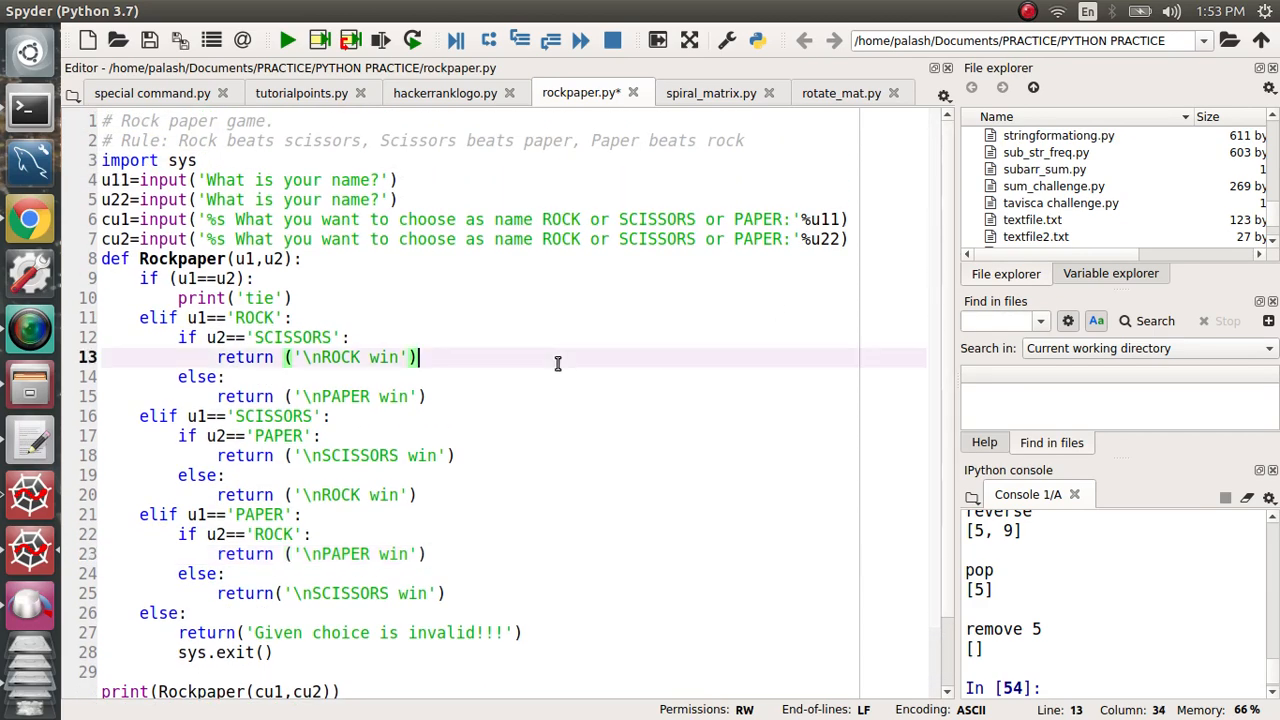
pyautogui.click(288, 40)
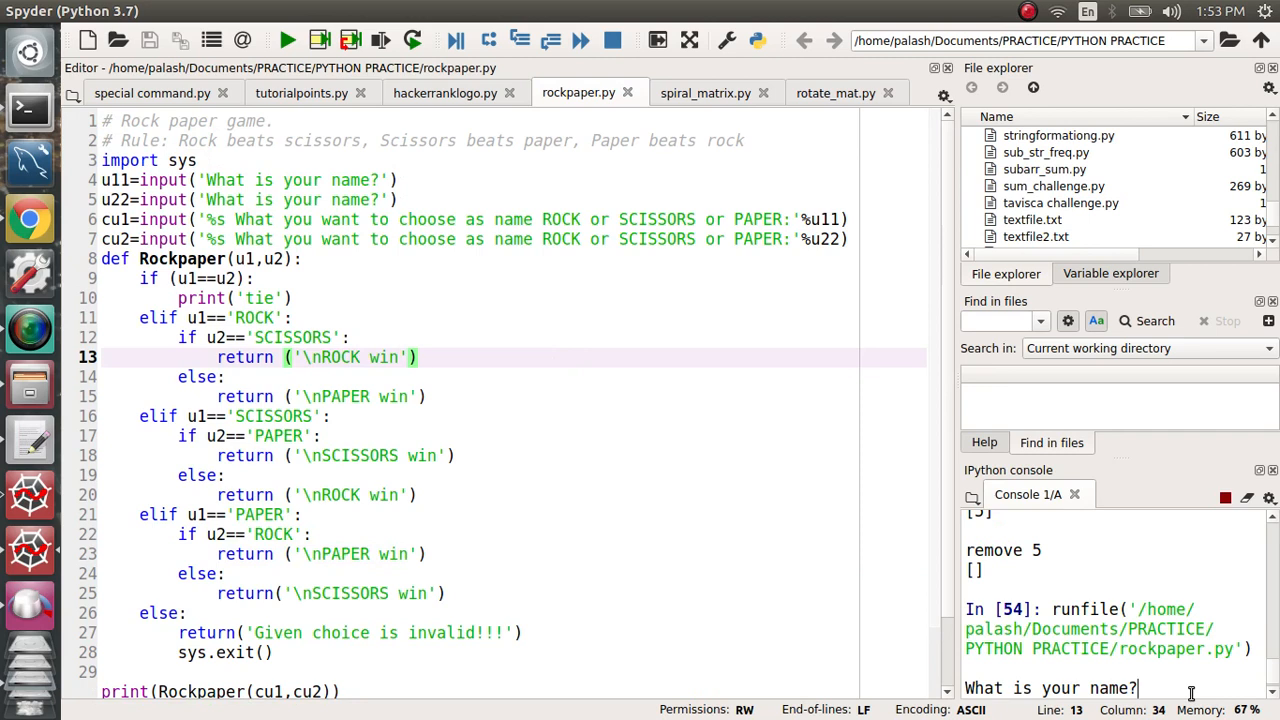
# - Enter the player names PALASH and ABHINAB at the console prompts, fixing a typo
pyautogui.write('PALASH')
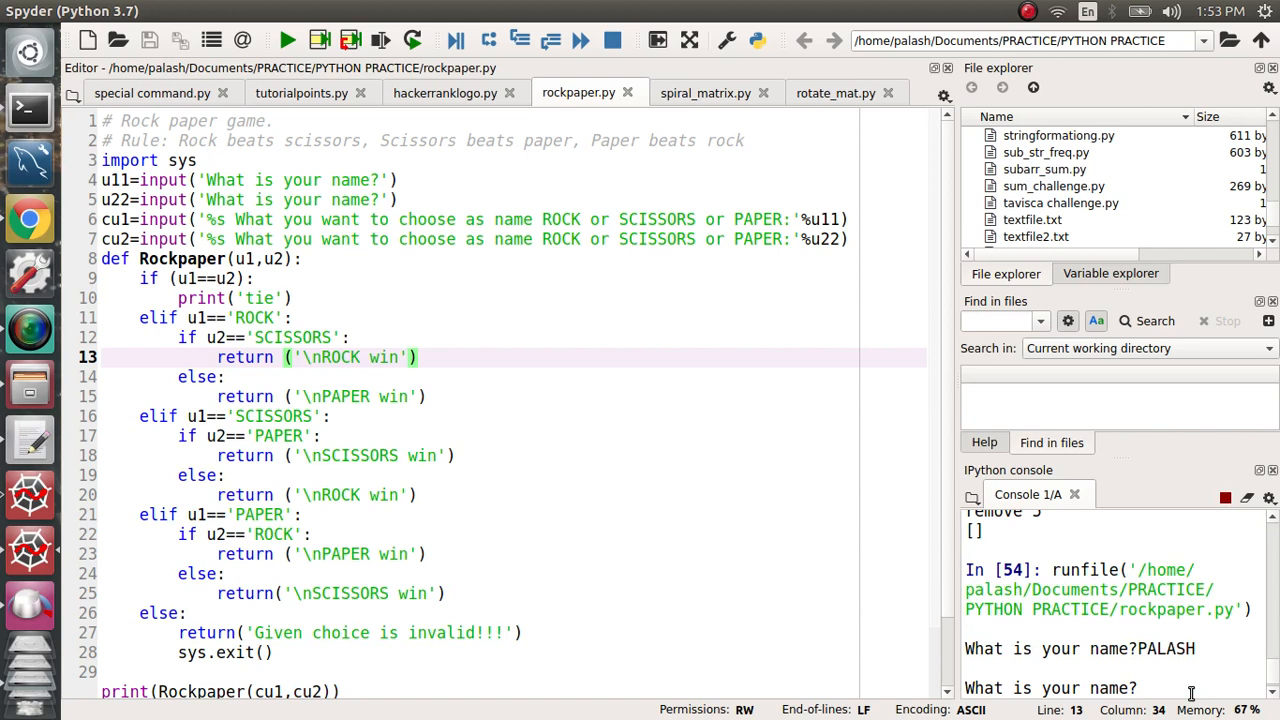
pyautogui.write('RAV')
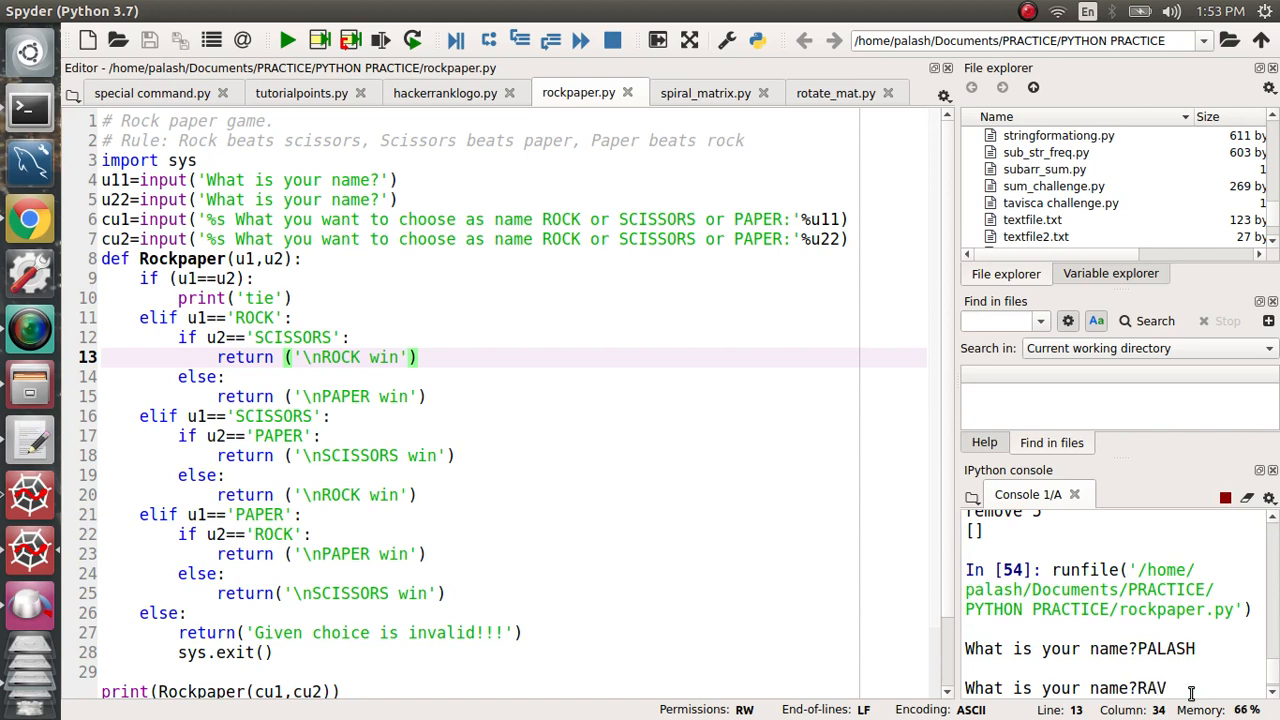
pyautogui.press('BackSpace')
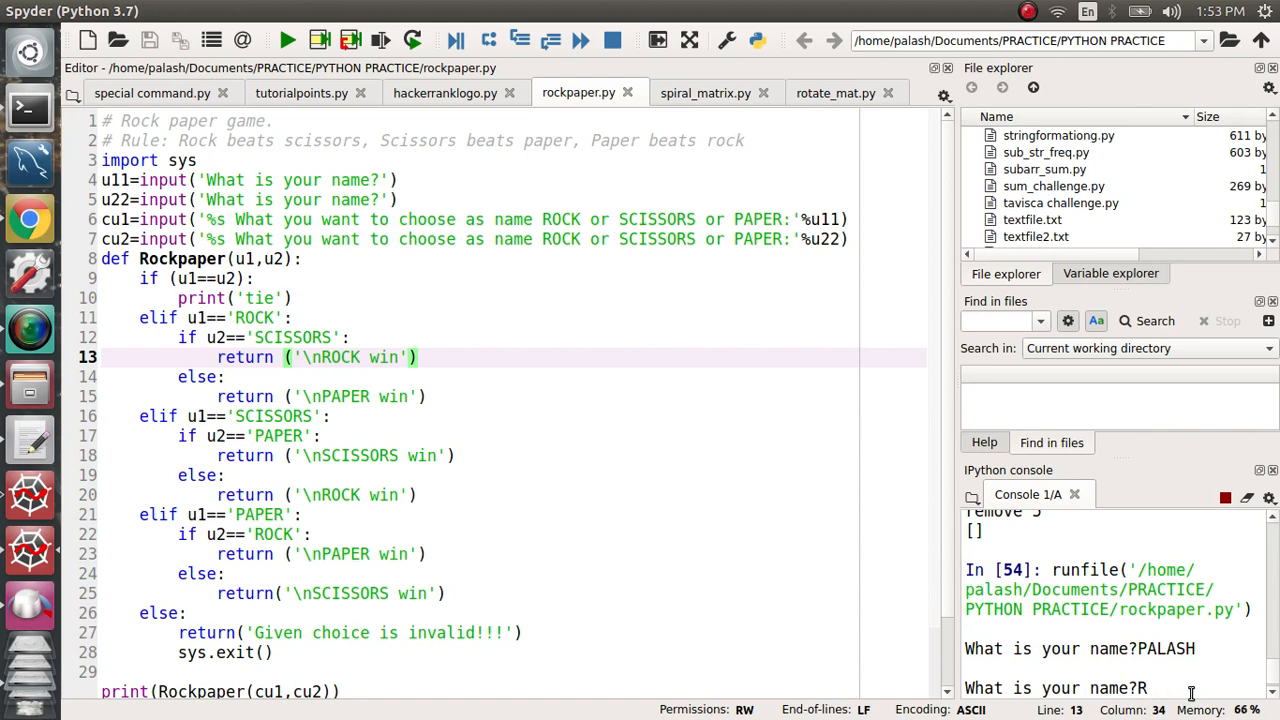
pyautogui.write('BH')
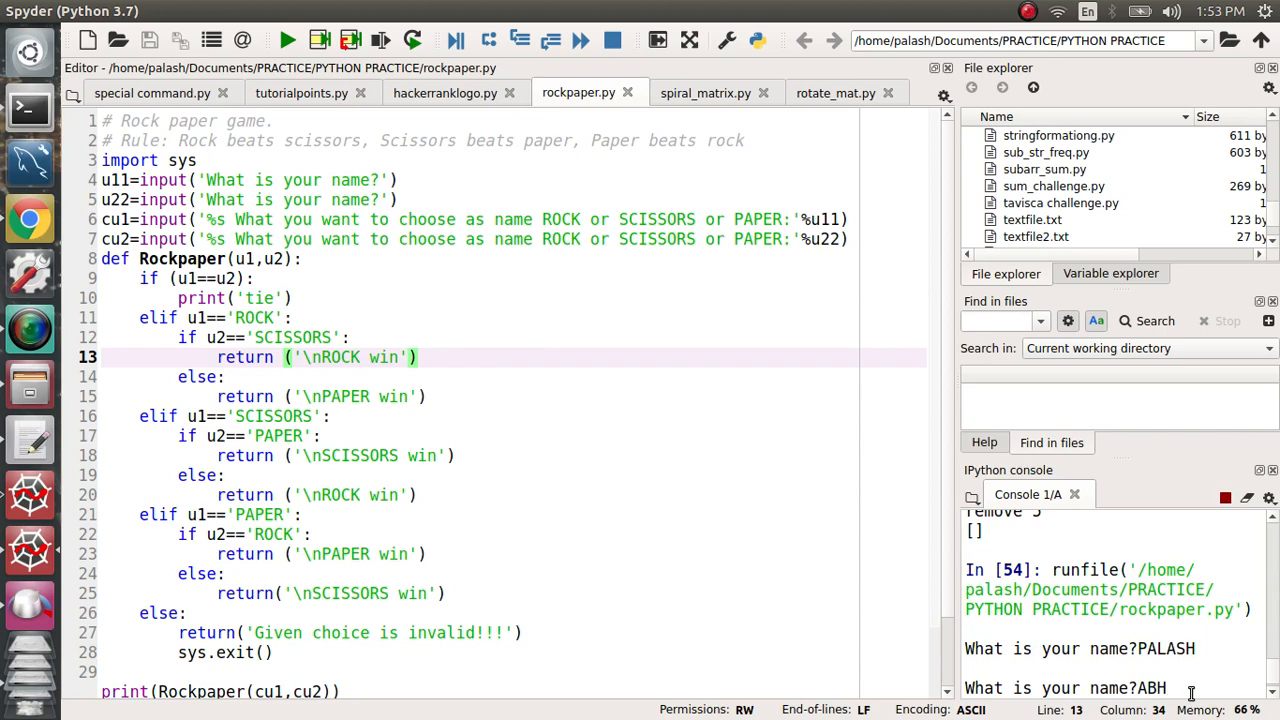
pyautogui.write('INAB')
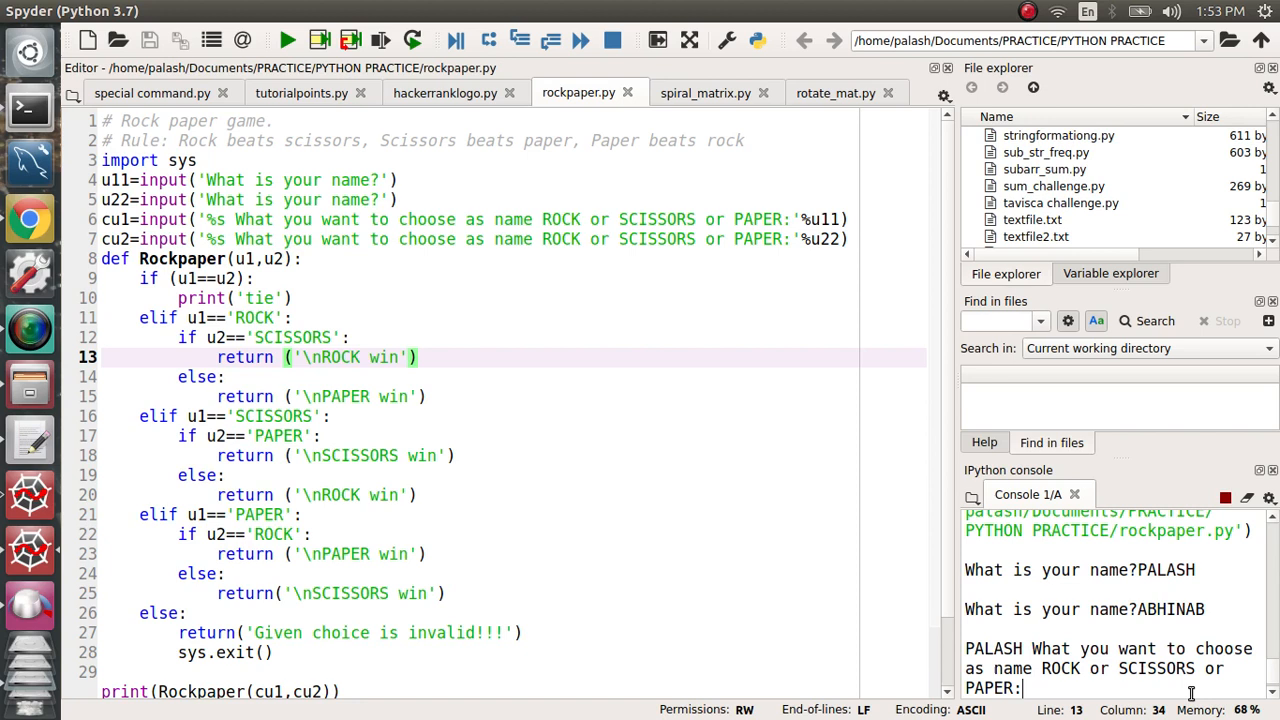
# - Answer the choice prompts with ROCK and PAPER so the console reports 'PAPER win'
pyautogui.write('r')
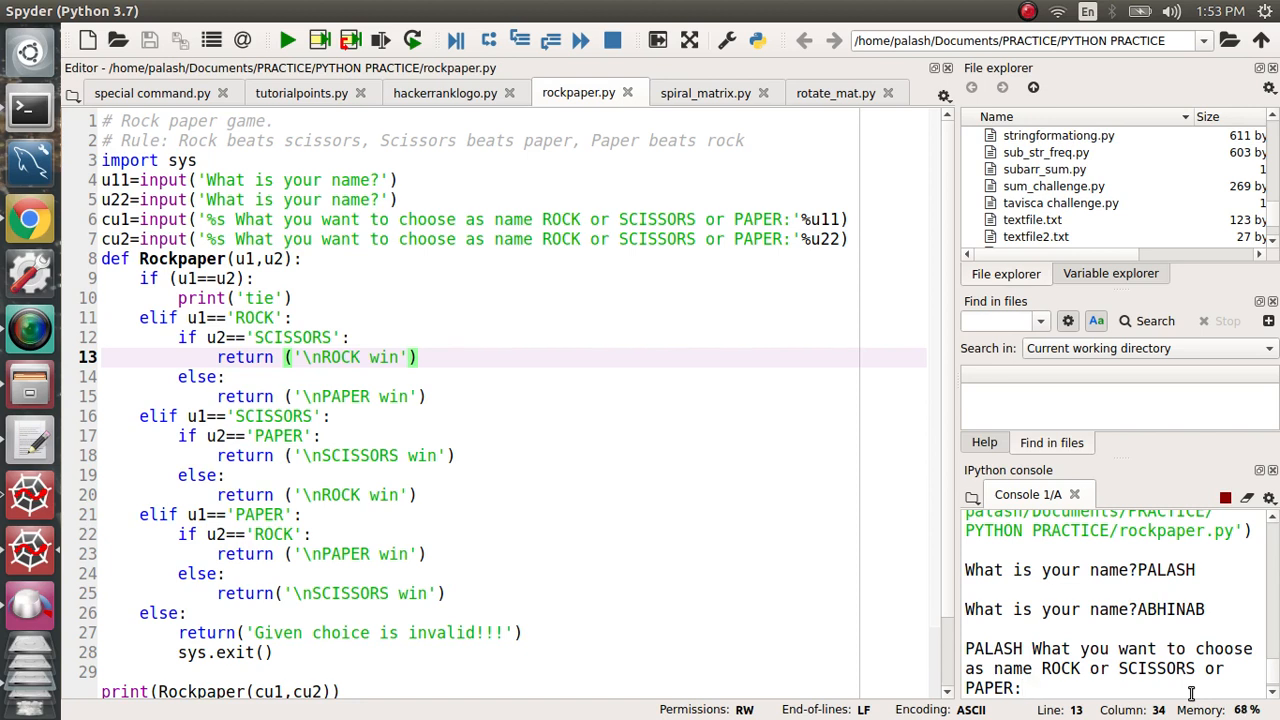
pyautogui.write('ROCK')
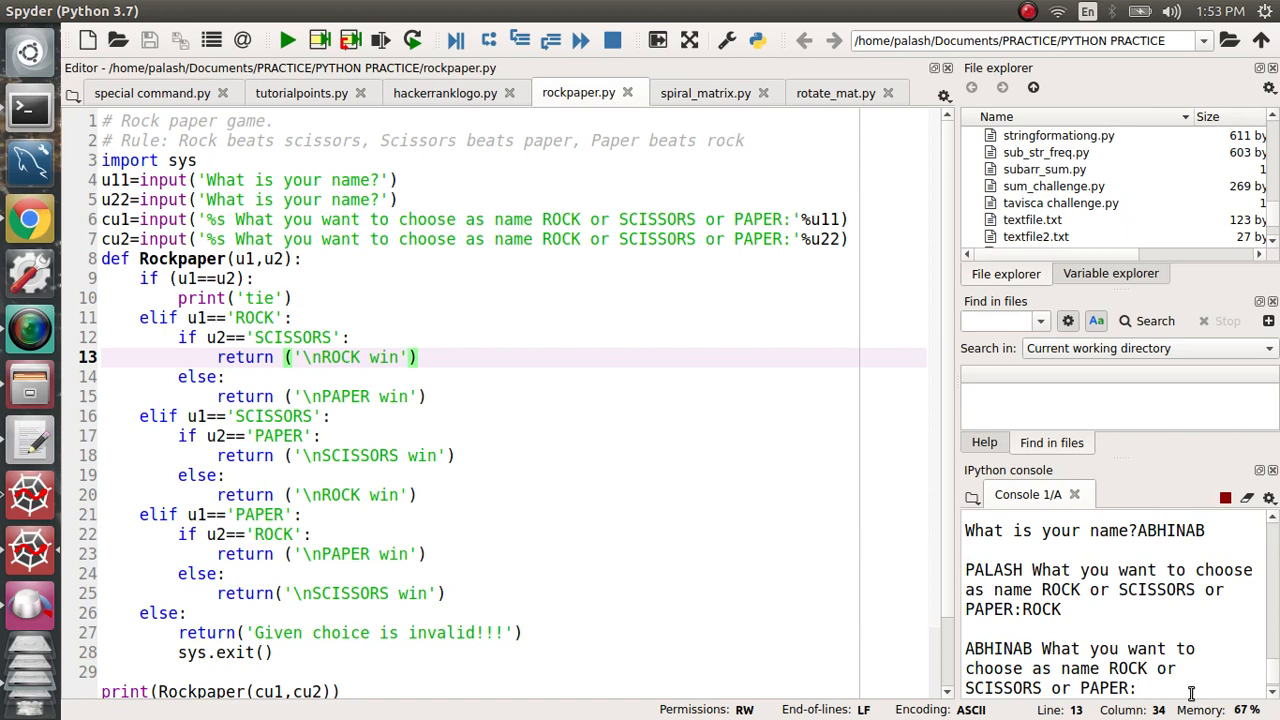
pyautogui.write('PAPER')
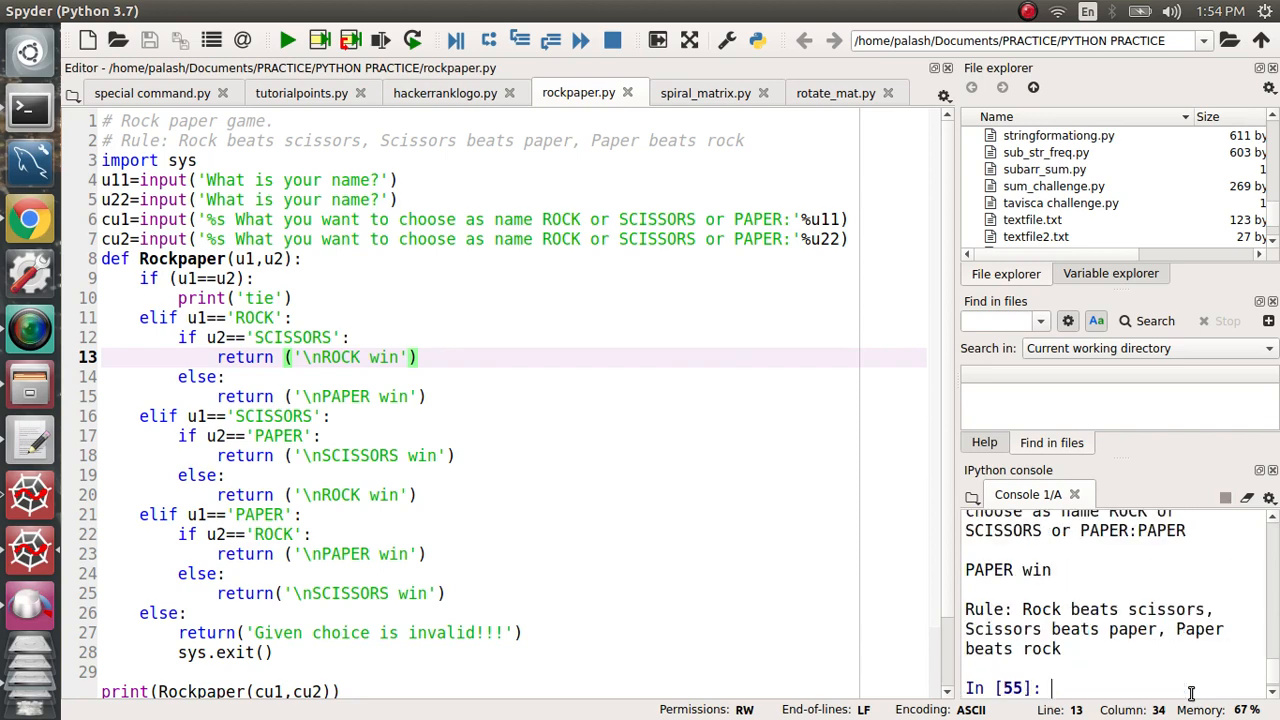
pyautogui.moveTo(1126, 608)
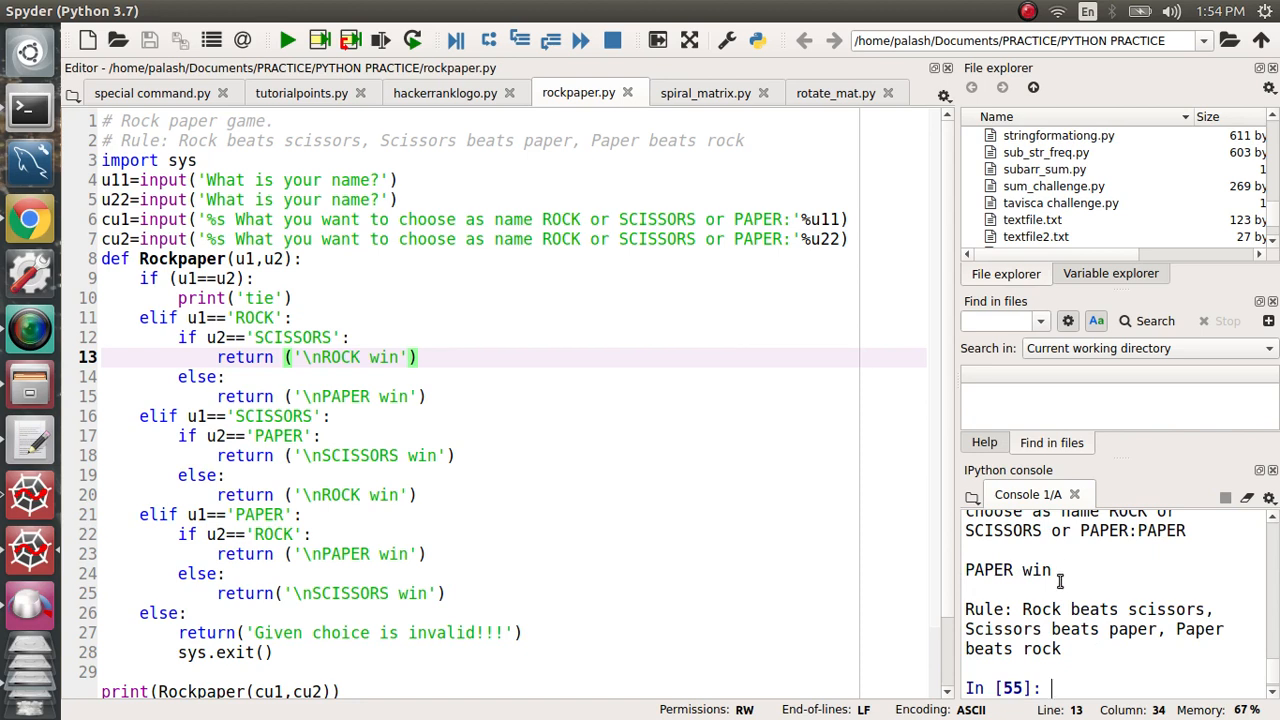
pyautogui.moveTo(1200, 632)
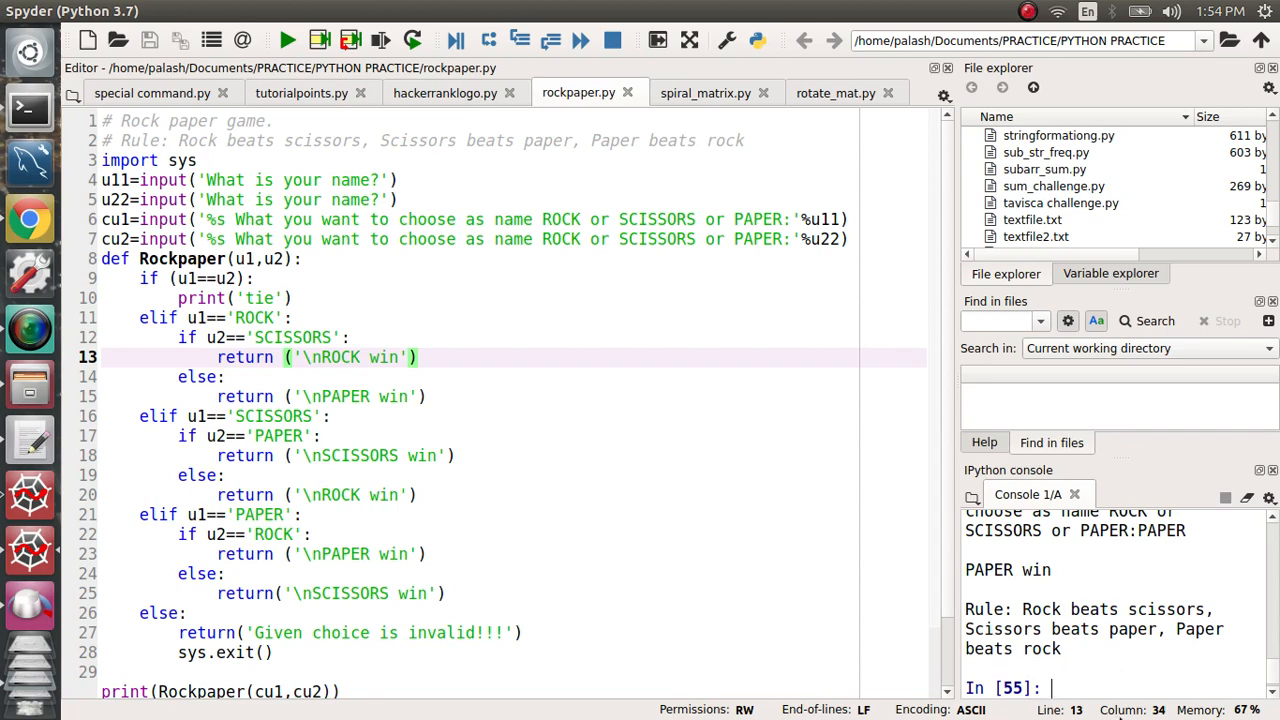
# - Rerun the script with ABHINAB and PAPER for both players so the console prints 'tie'
pyautogui.click(288, 40)
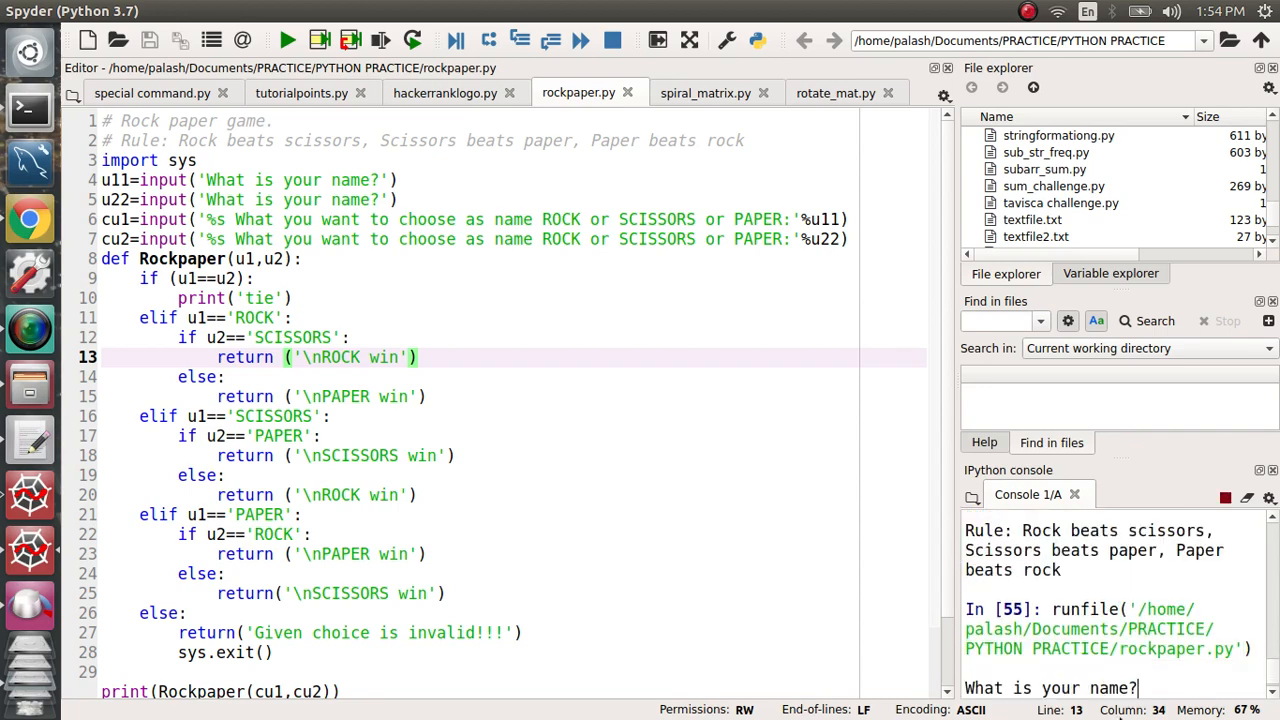
pyautogui.write('ABHINAB')
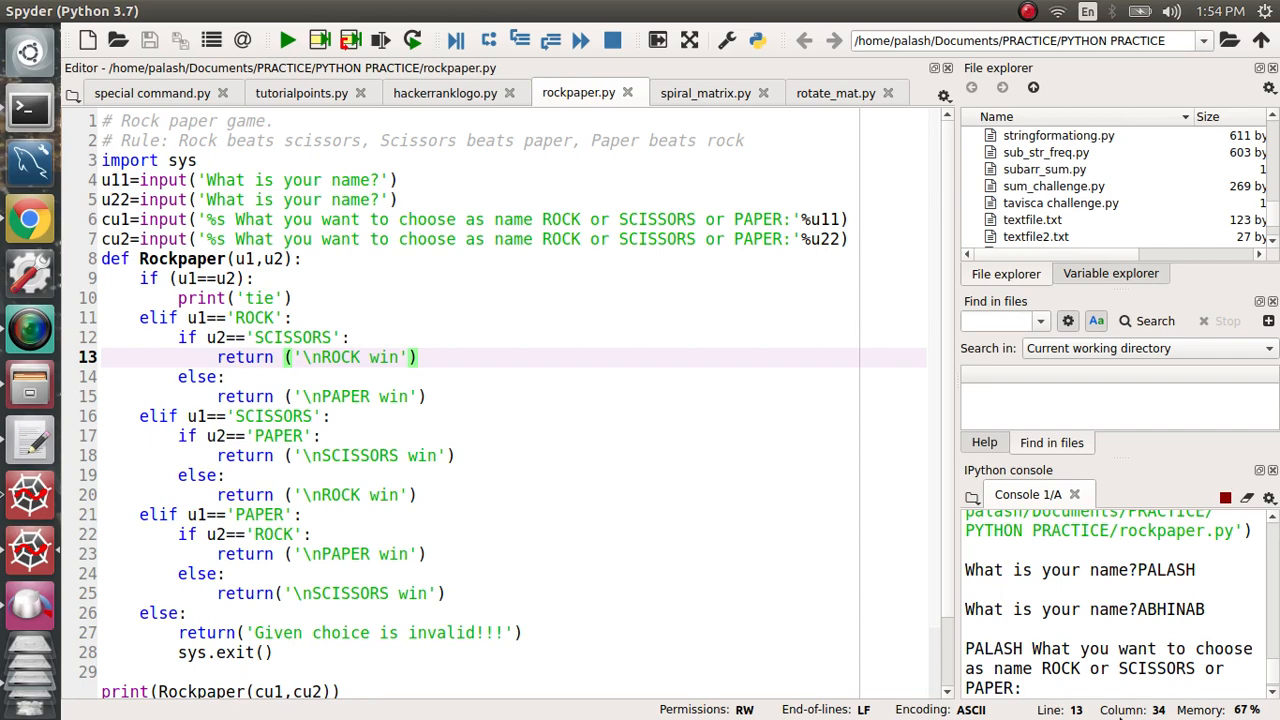
pyautogui.write('PAPER')
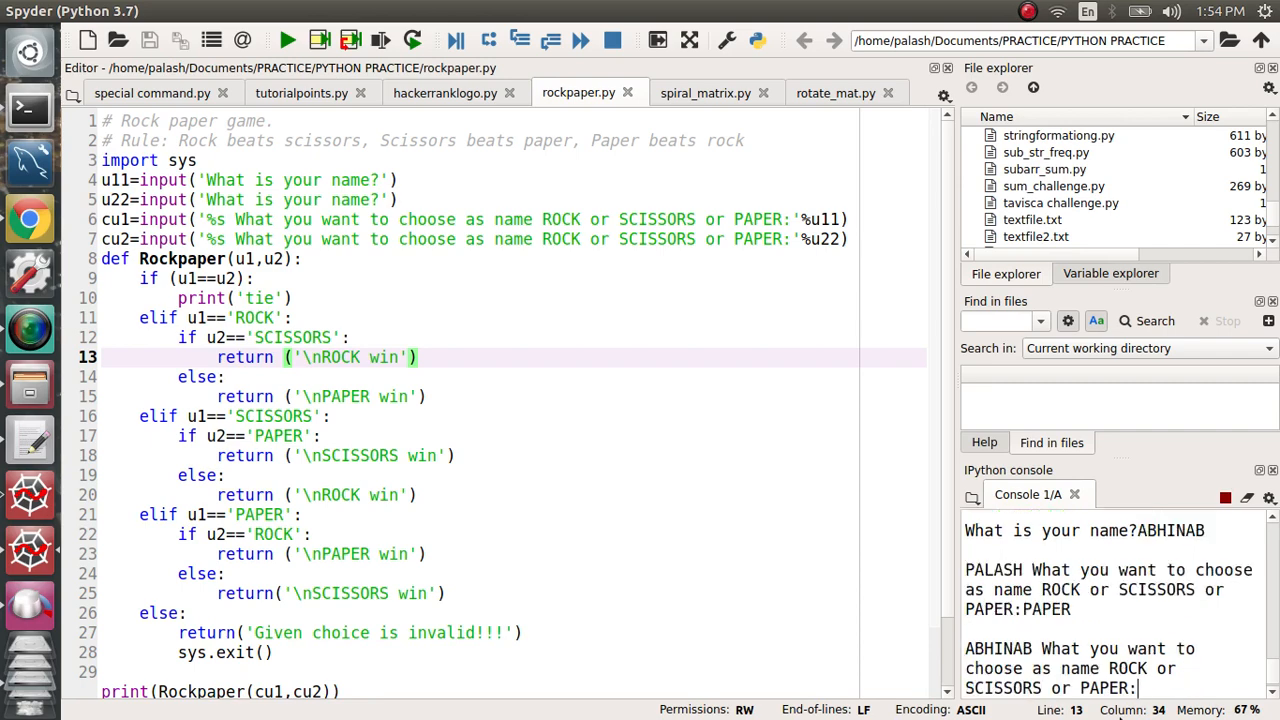
pyautogui.write('PAPER')
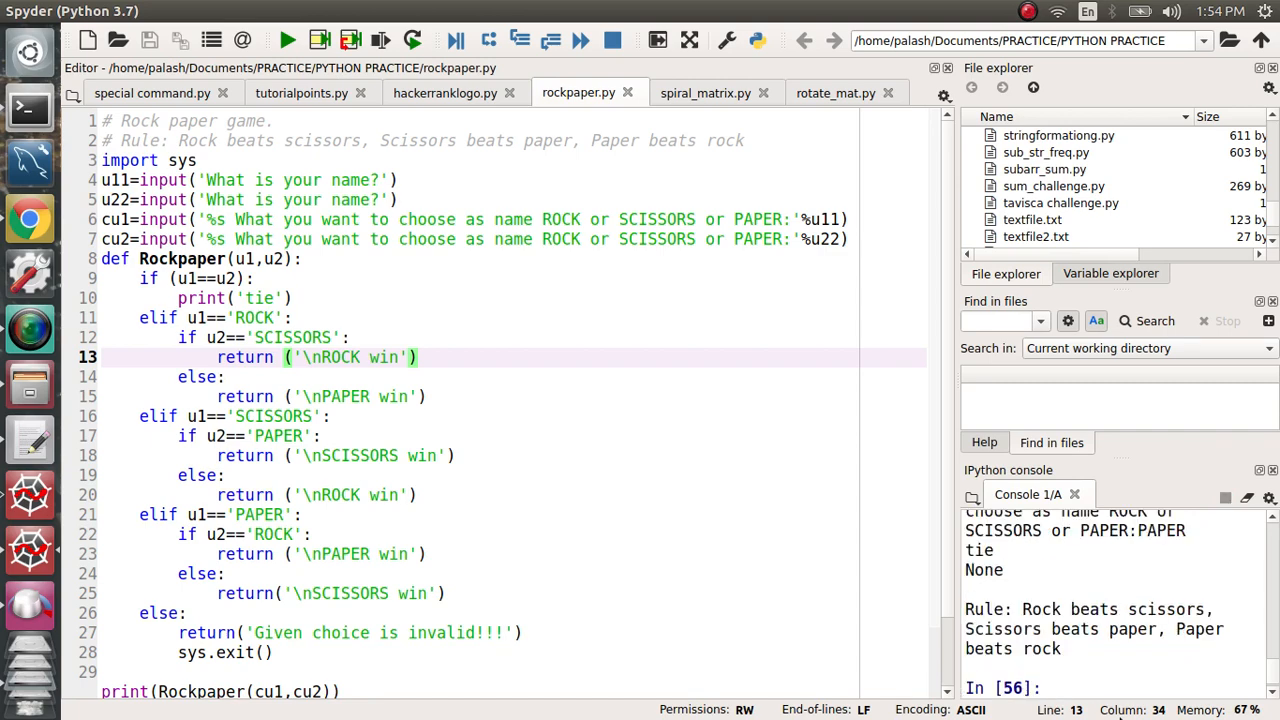
pyautogui.moveTo(1030, 570)
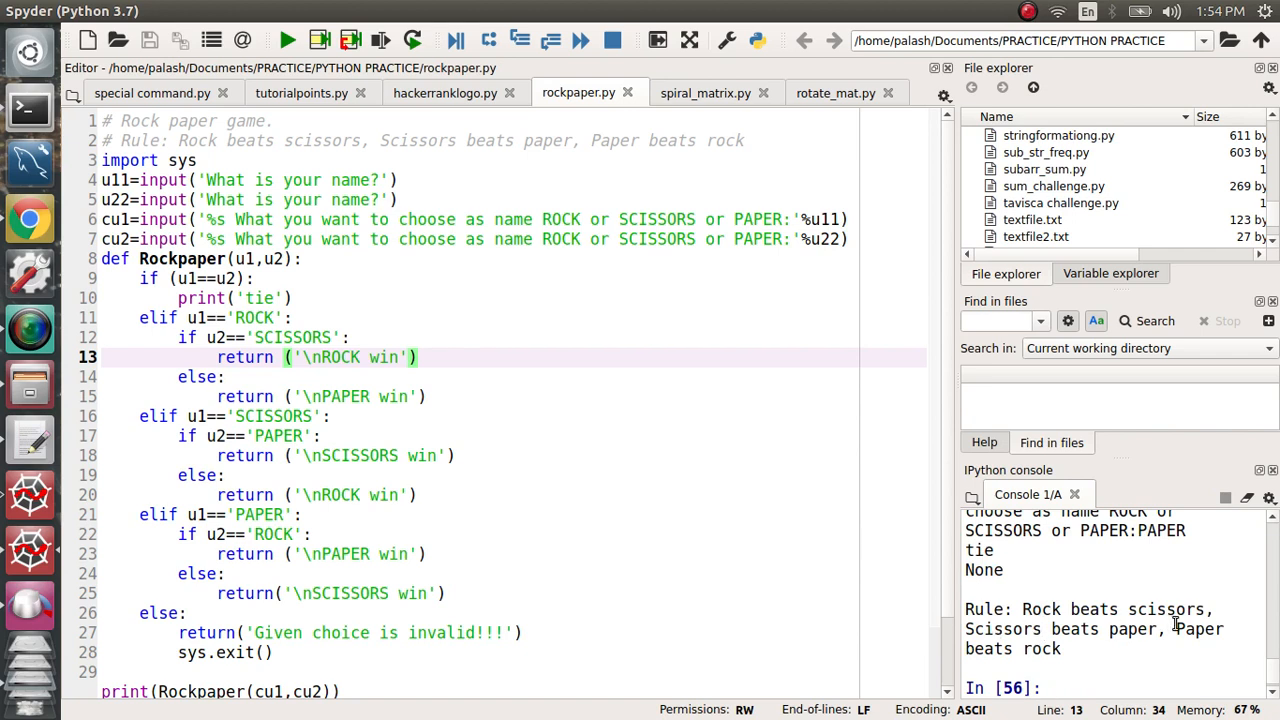
pyautogui.moveTo(868, 576)
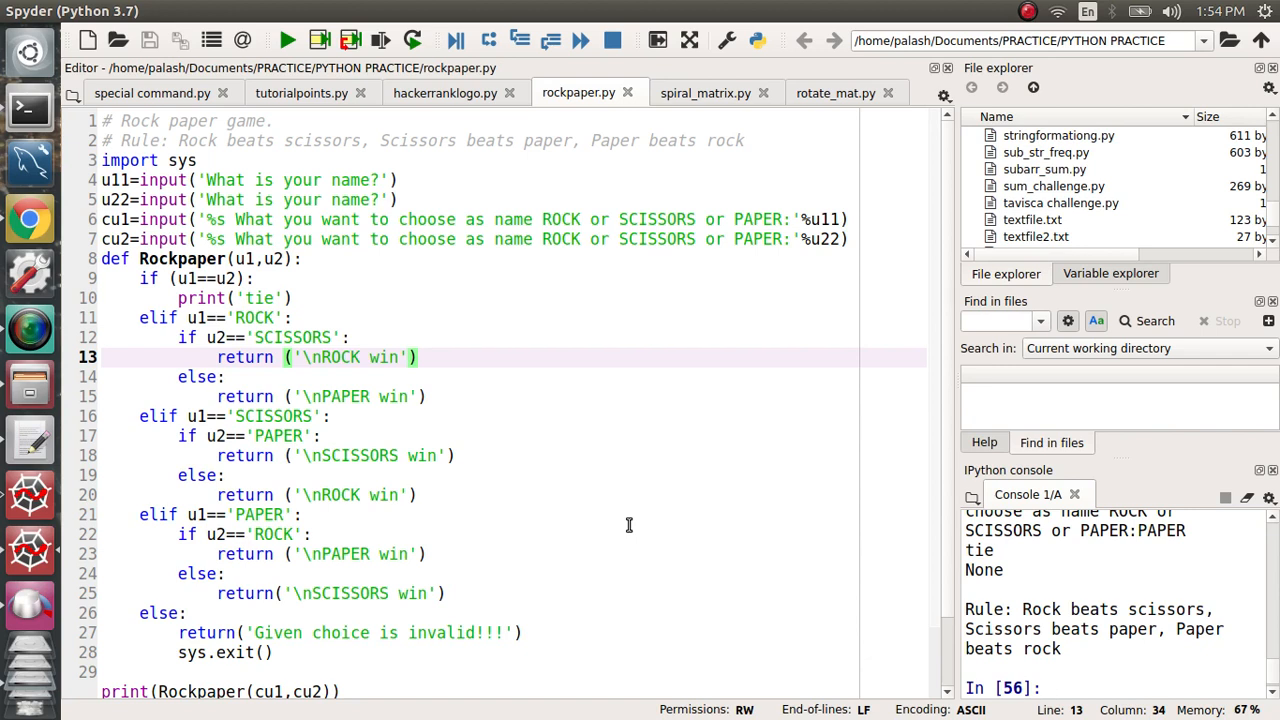
pyautogui.moveTo(426, 428)
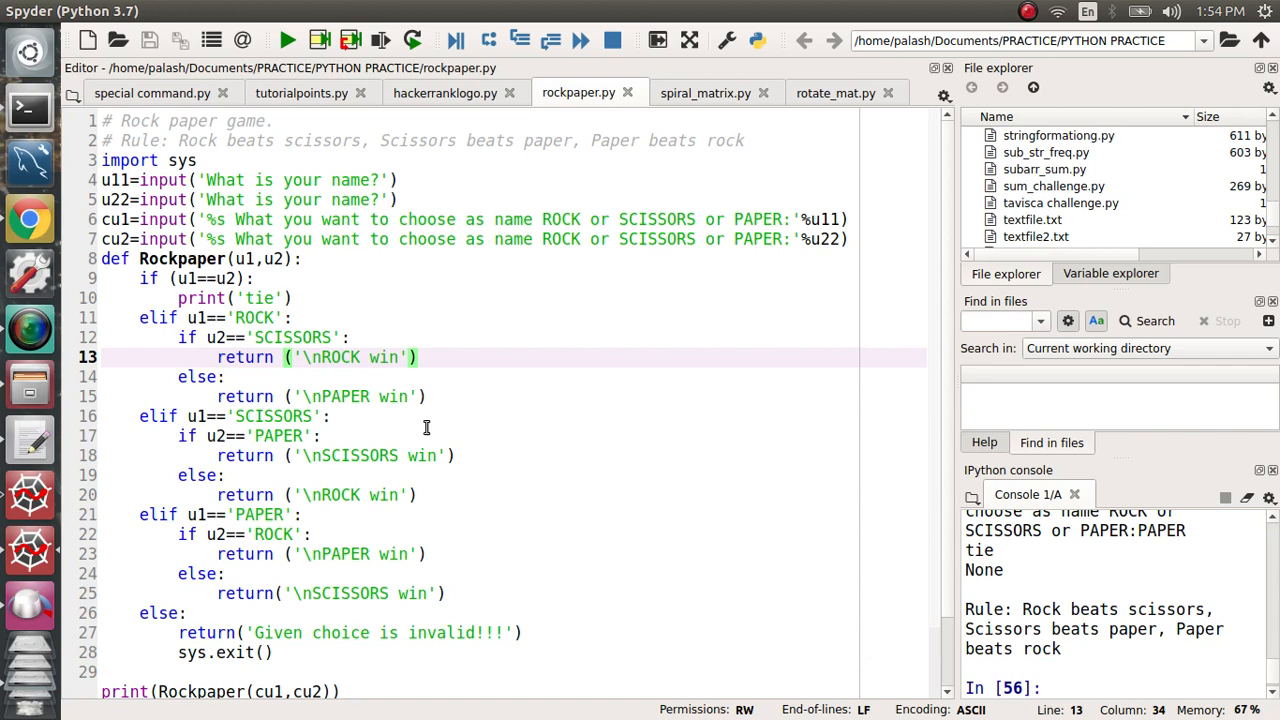